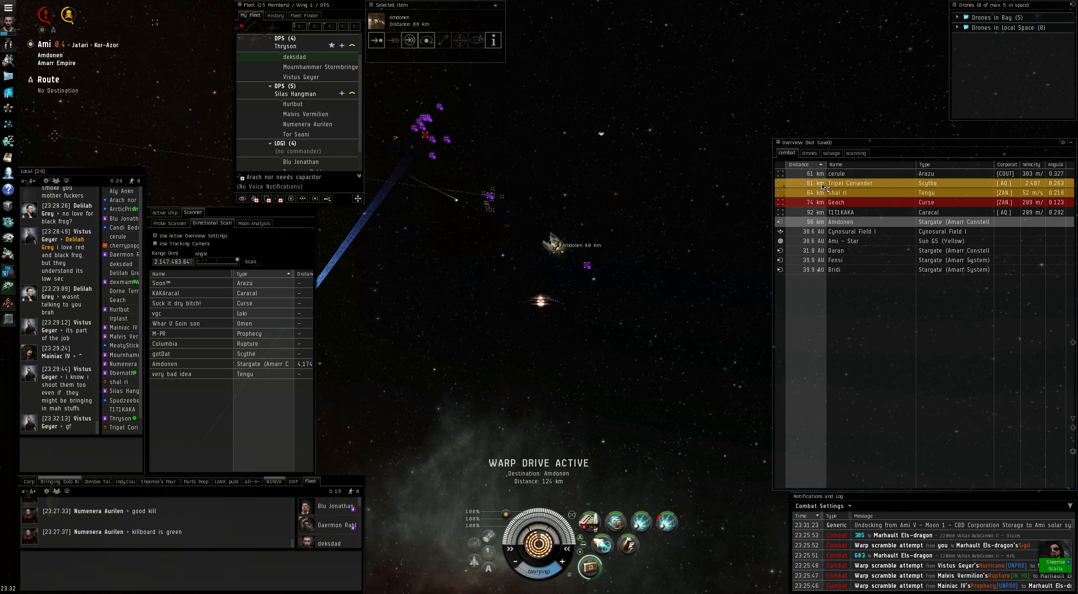
Engage a hostile from the Overview while combat drones fight alongside the fleet.
{"action": "left_click", "coordinate": [850, 183]}
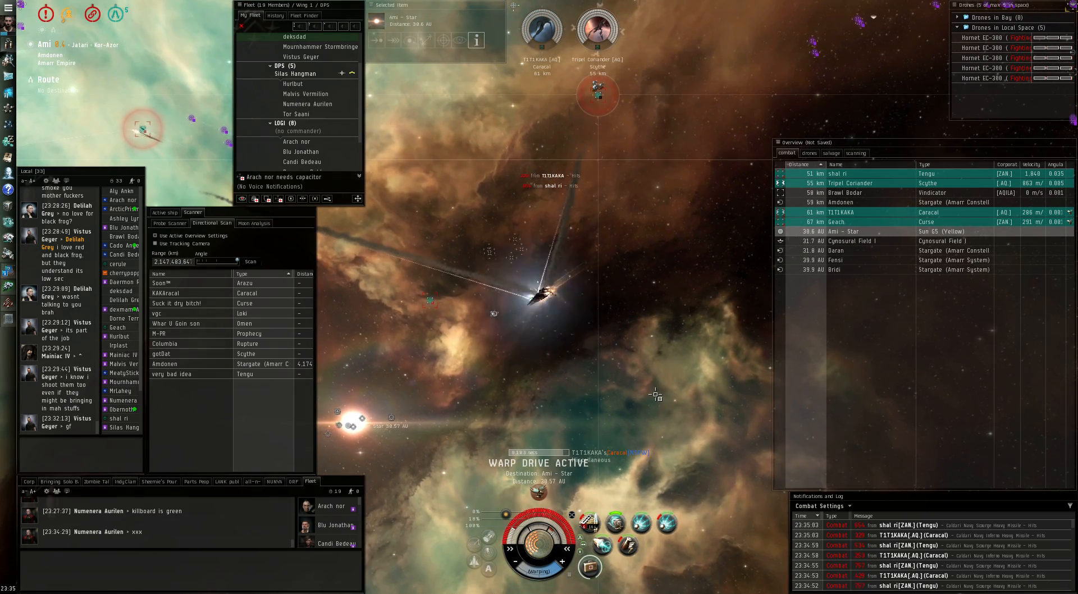
Refresh the Directional Scanner results mid-warp toward the Ami star.
{"action": "right_click", "coordinate": [593, 524]}
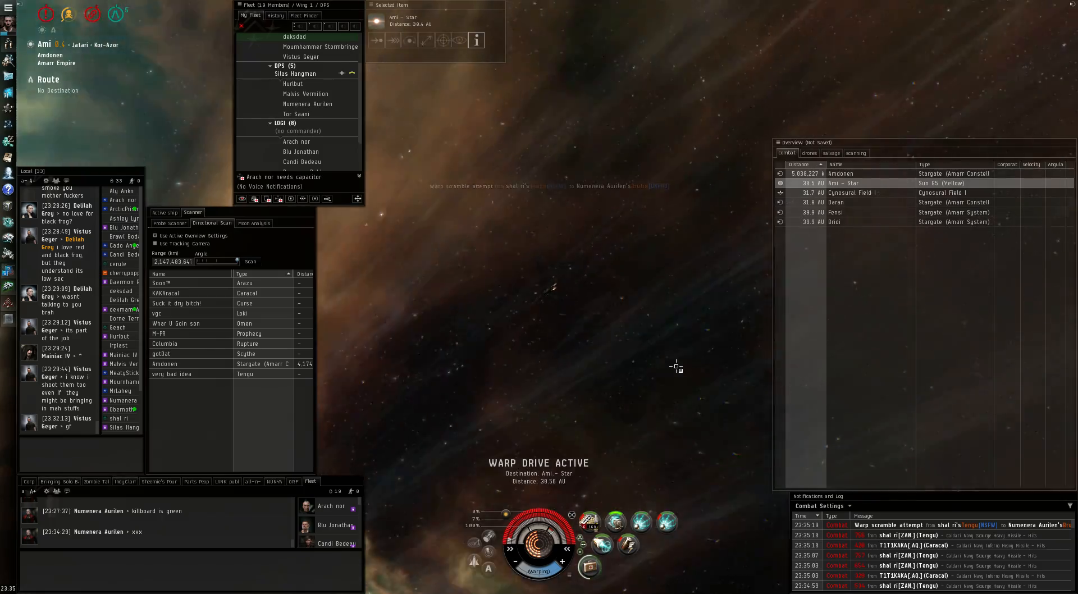
{"action": "left_click", "coordinate": [249, 262]}
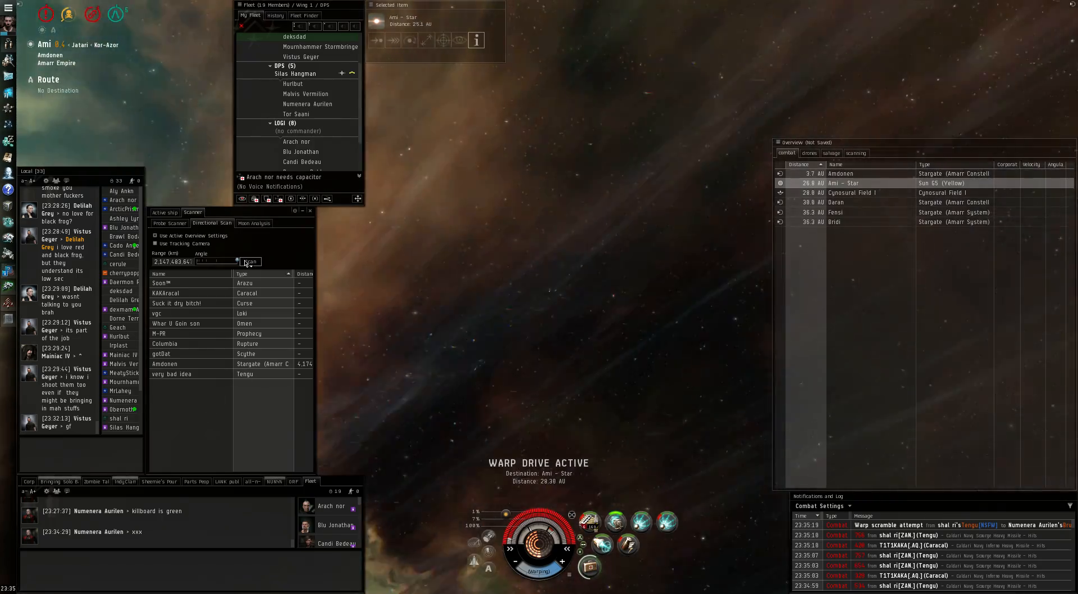
{"action": "left_click", "coordinate": [250, 261]}
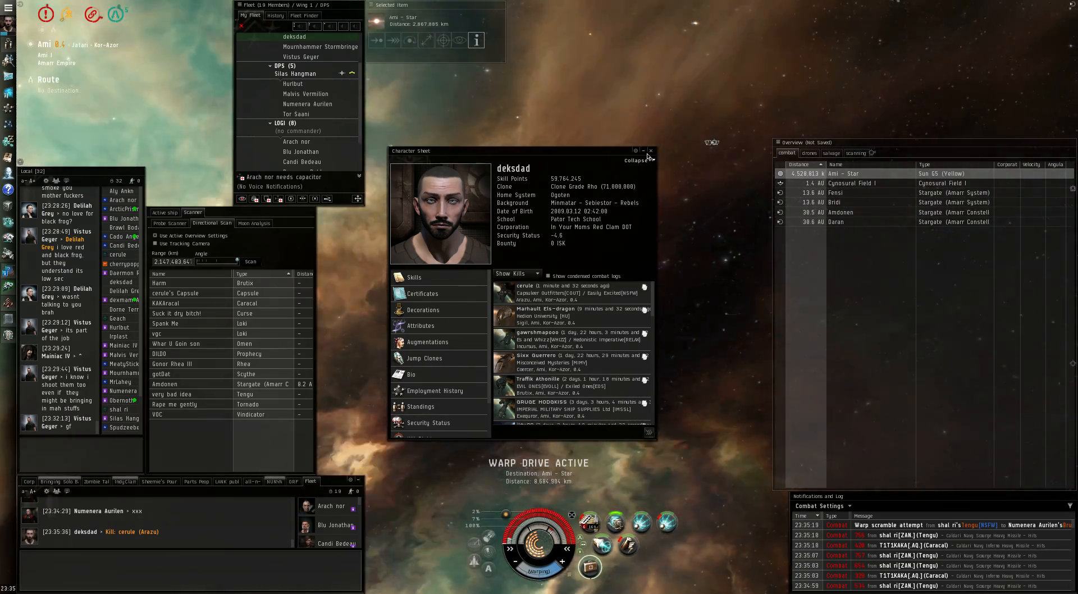
Dismiss the character sheet and choose the Ami V CBD Corporation Storage station as warp destination.
{"action": "left_click", "coordinate": [651, 150]}
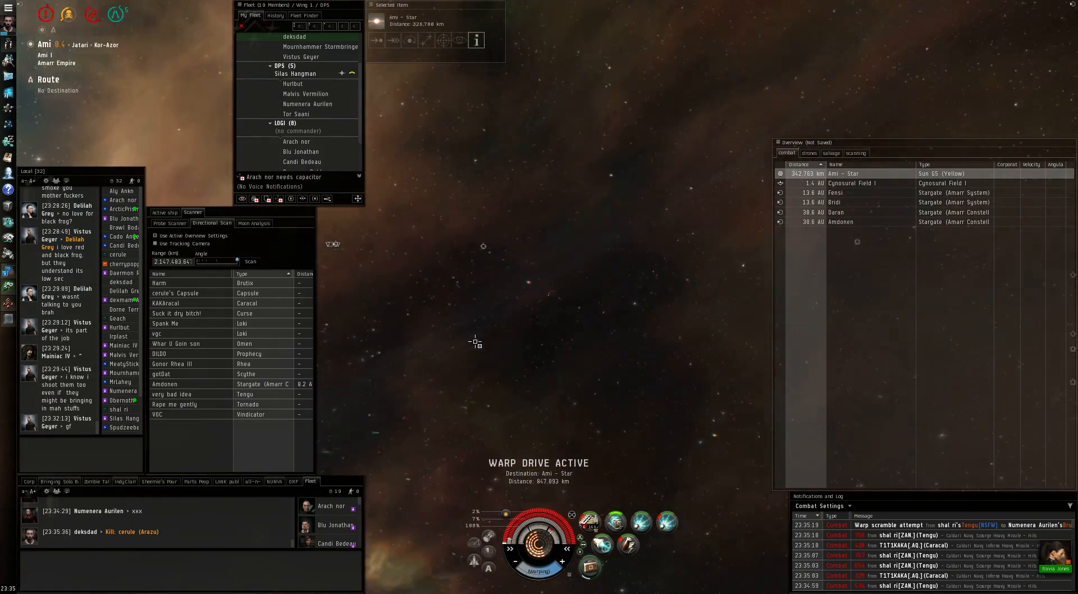
{"action": "right_click", "coordinate": [435, 324]}
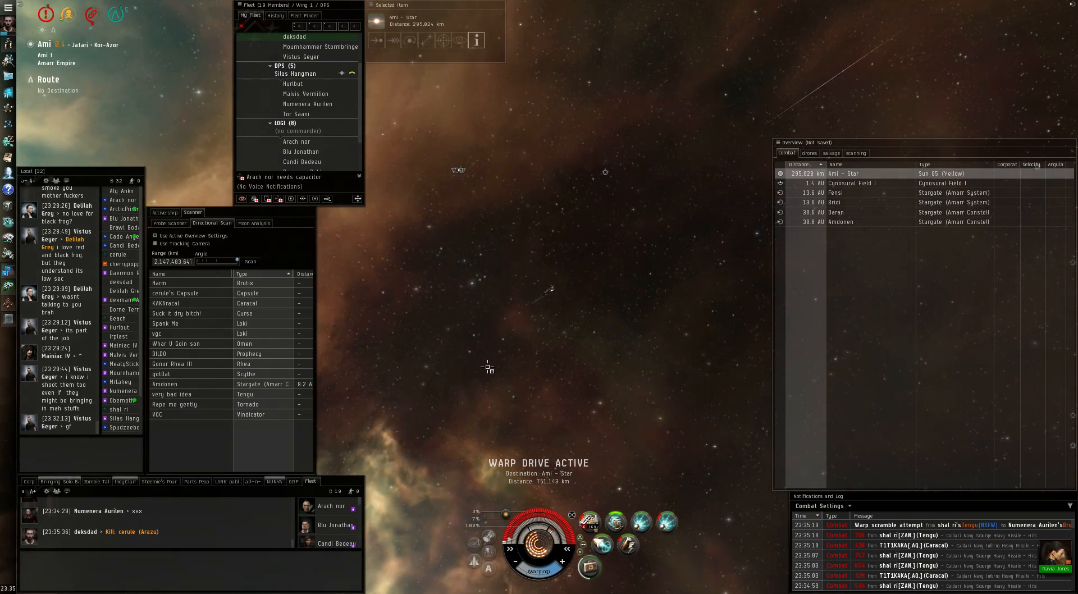
{"action": "right_click", "coordinate": [488, 368]}
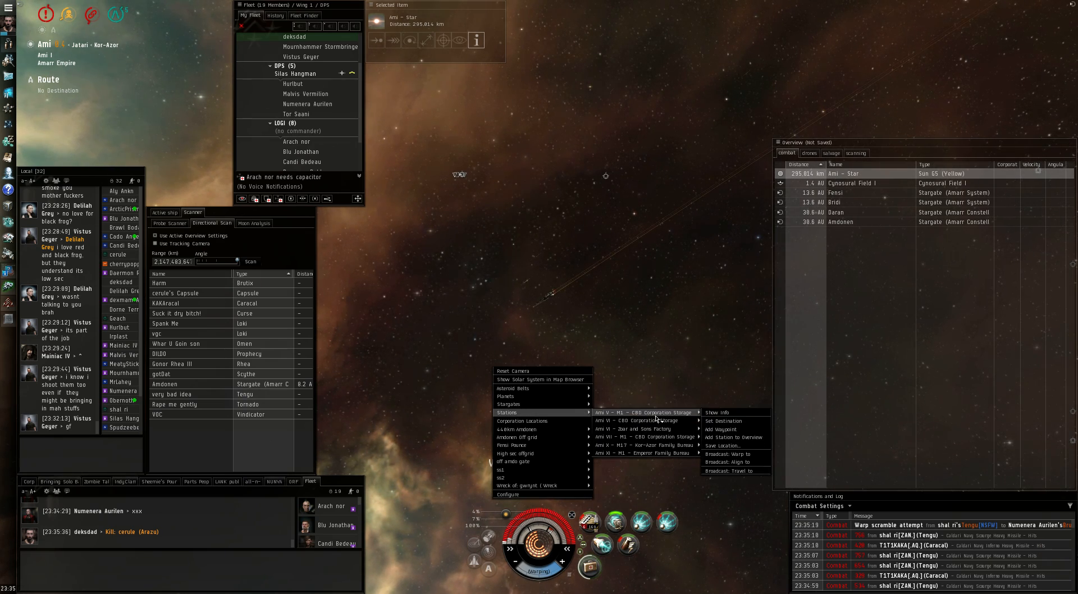
{"action": "left_click", "coordinate": [717, 413]}
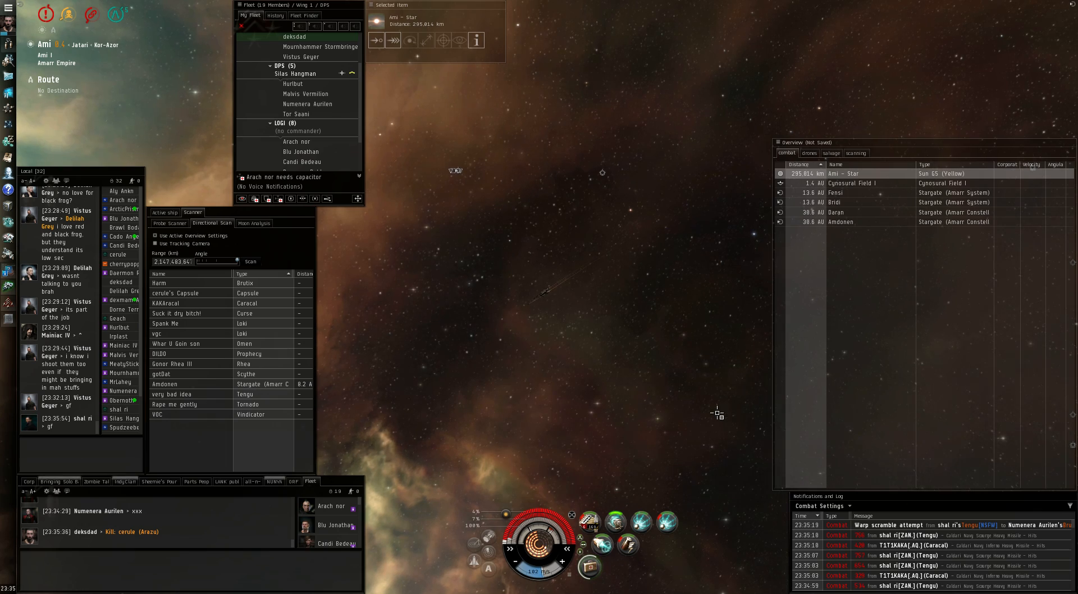